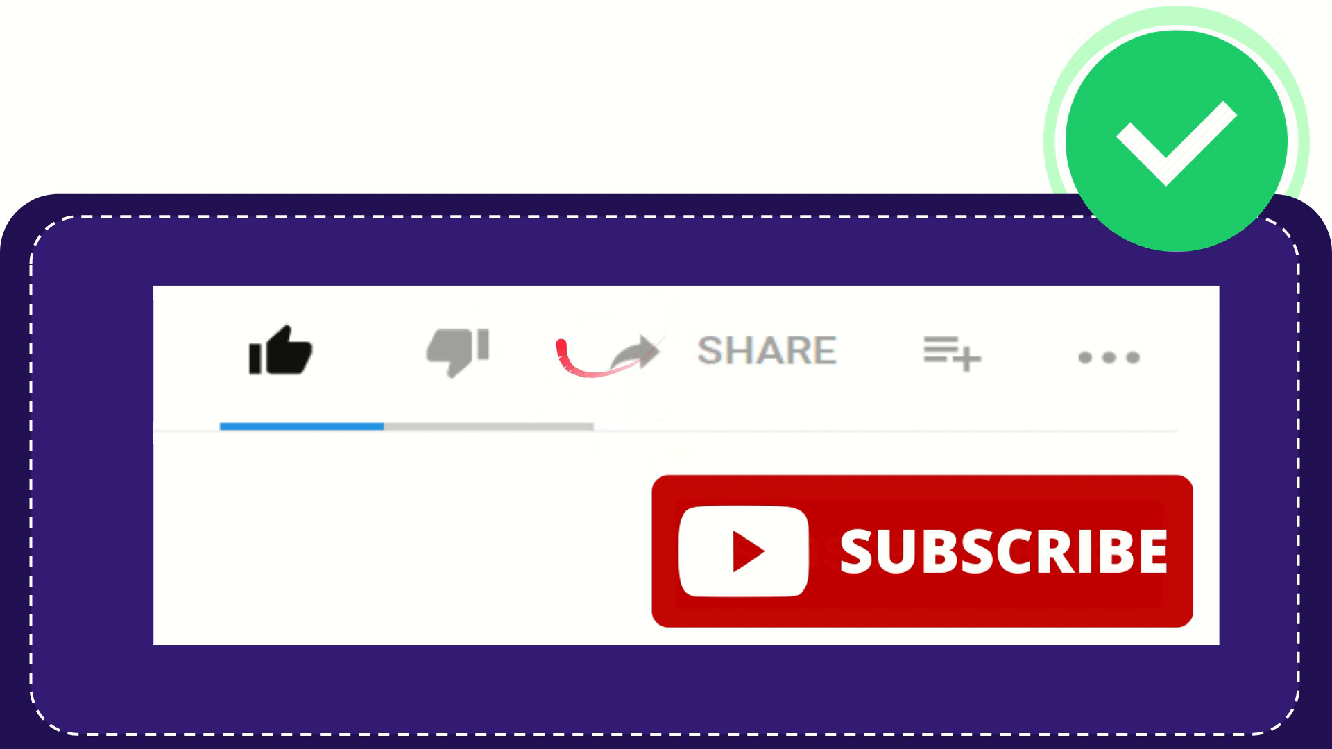
{"action": "mouse_move", "coordinate": [929, 400]}
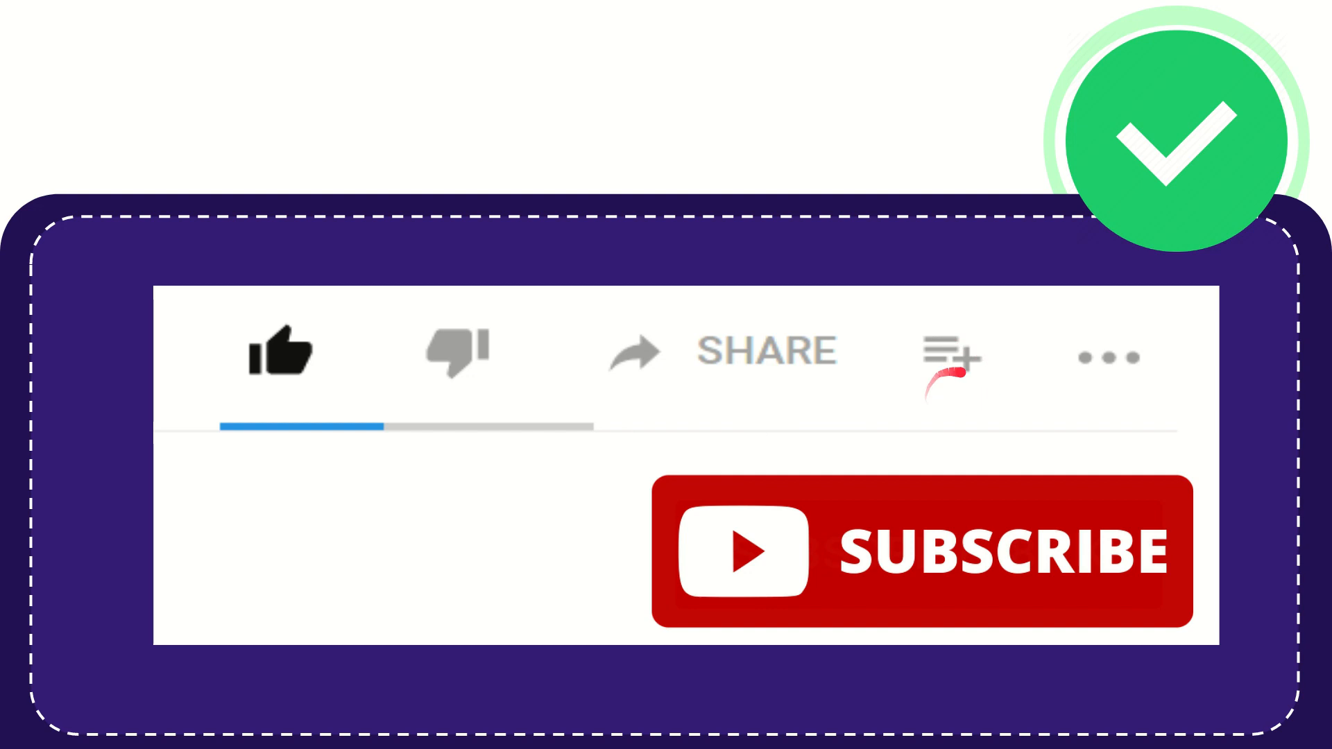
{"action": "mouse_move", "coordinate": [1100, 352]}
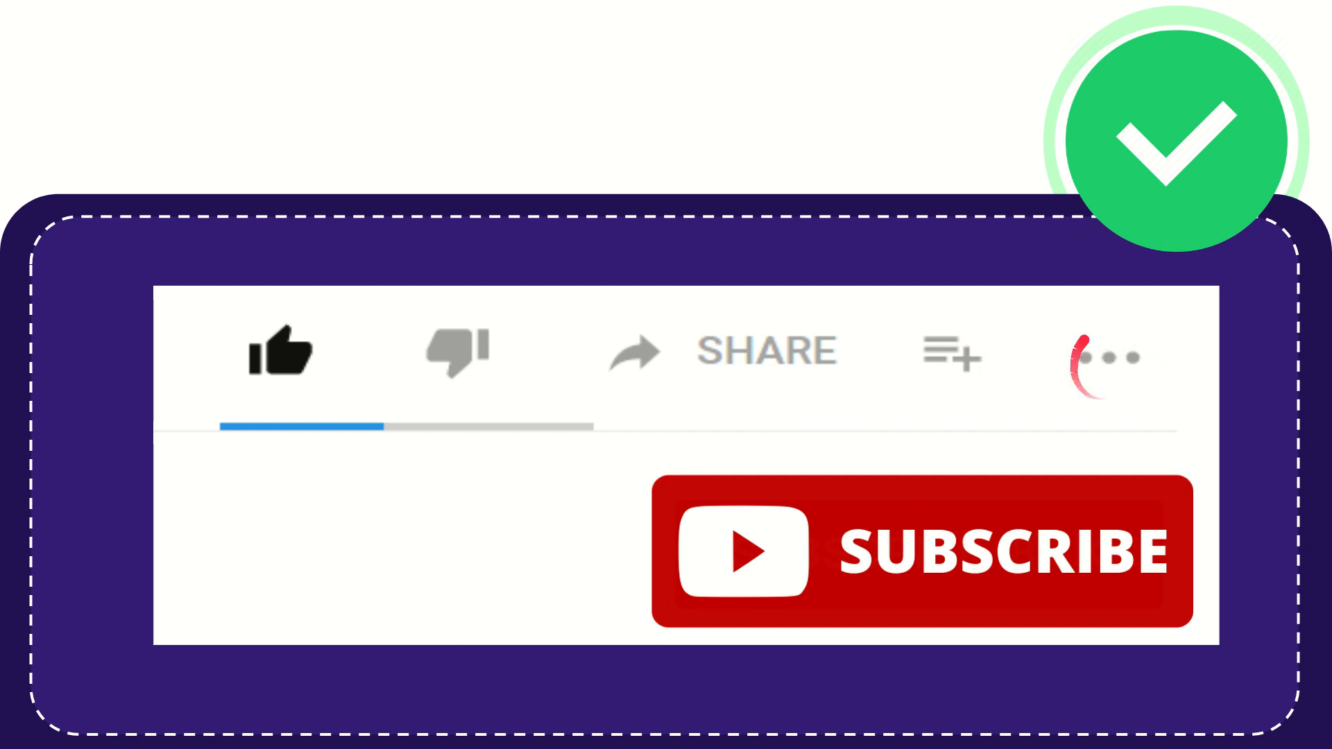